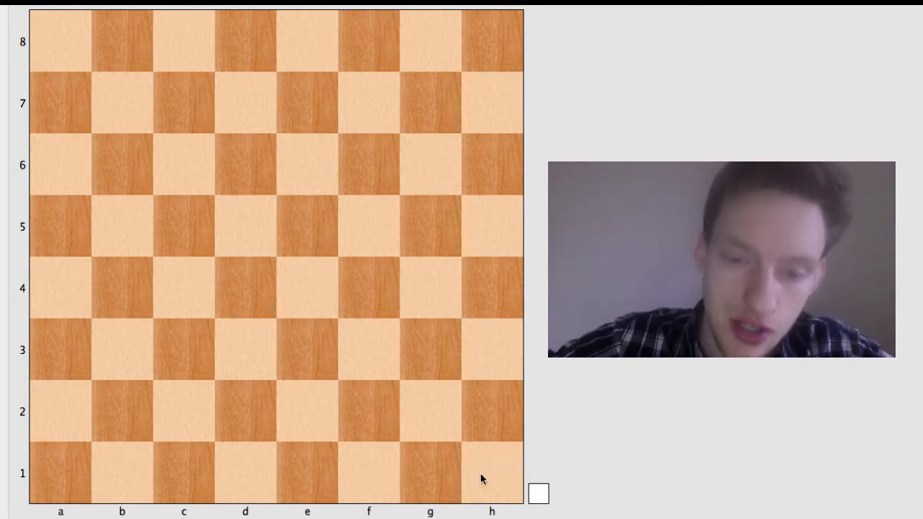
mouse_move(473, 473)
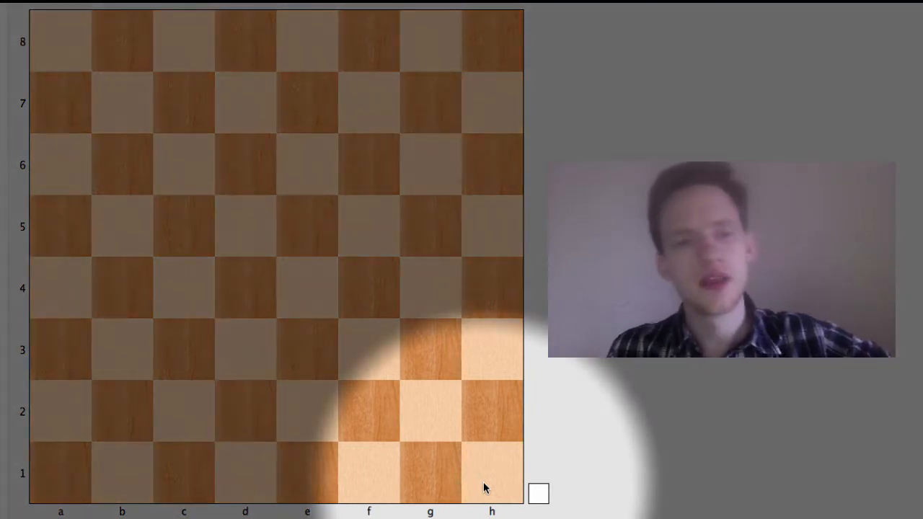
mouse_move(231, 512)
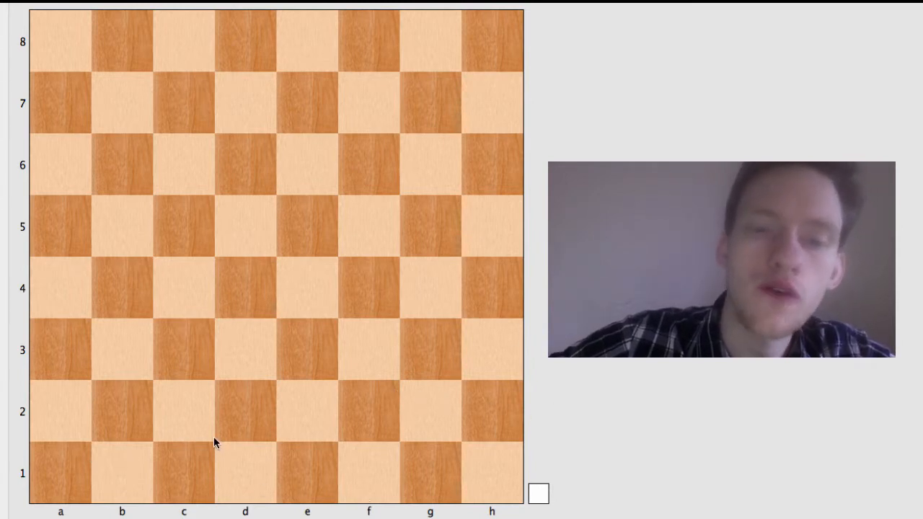
mouse_move(482, 383)
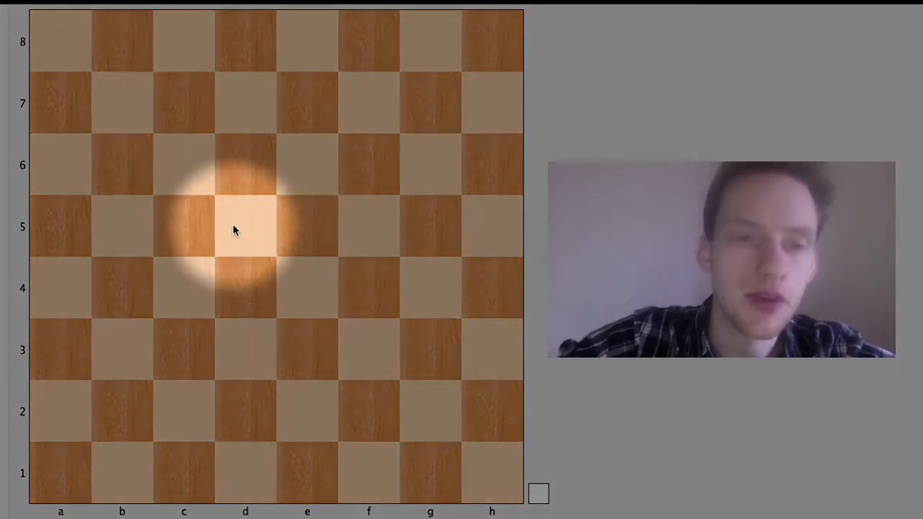
mouse_move(193, 230)
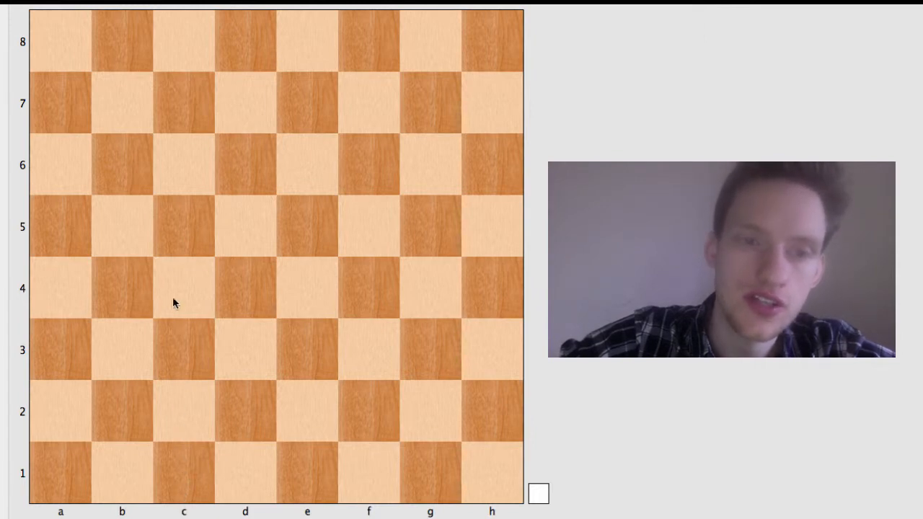
mouse_move(179, 248)
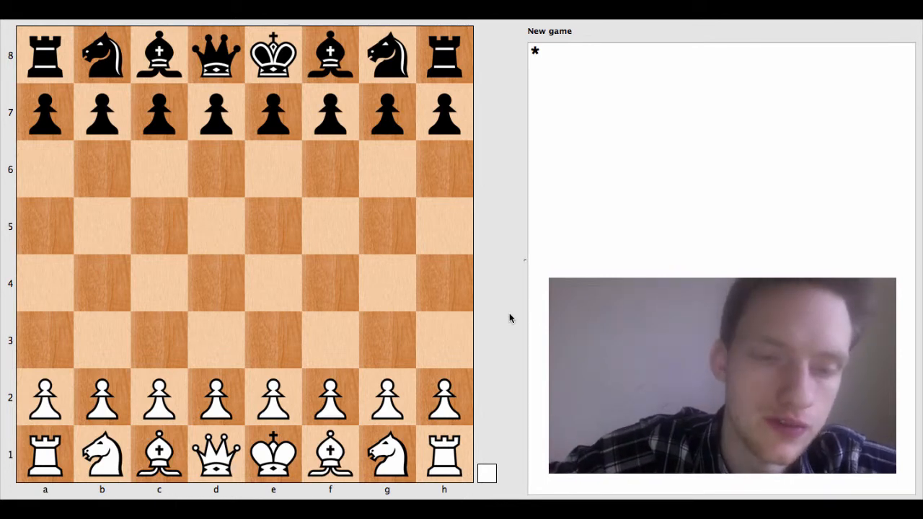
Play White's knight from g1 to f3, recorded as 2.Nf3 after 1.e4 e5.
left_click(273, 398)
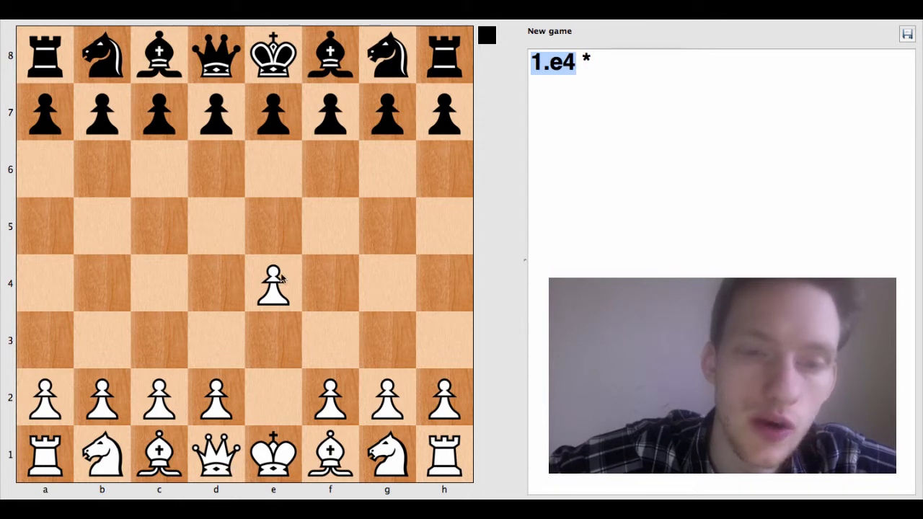
mouse_move(271, 282)
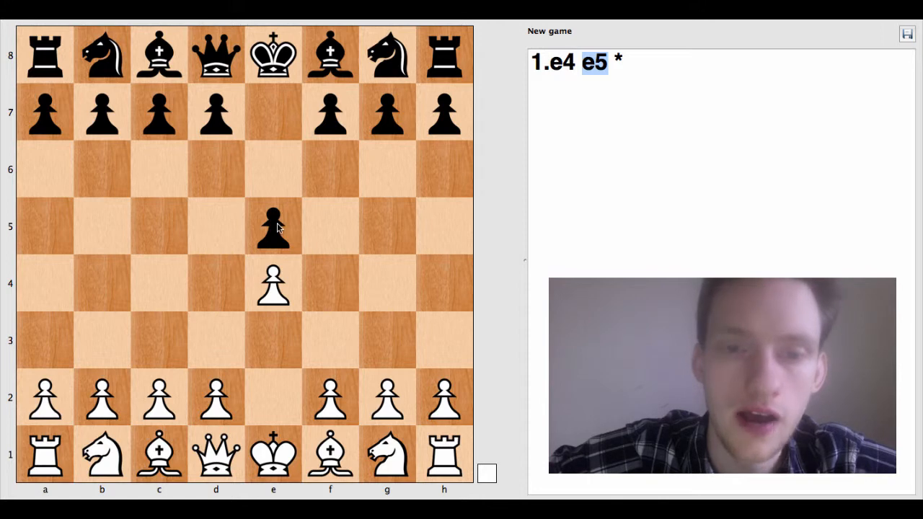
left_click(387, 453)
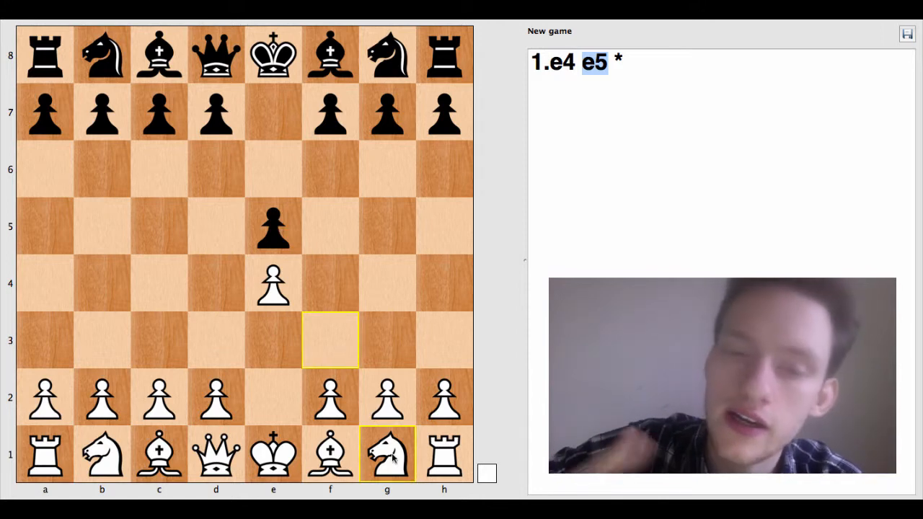
left_click_drag(387, 455, 330, 340)
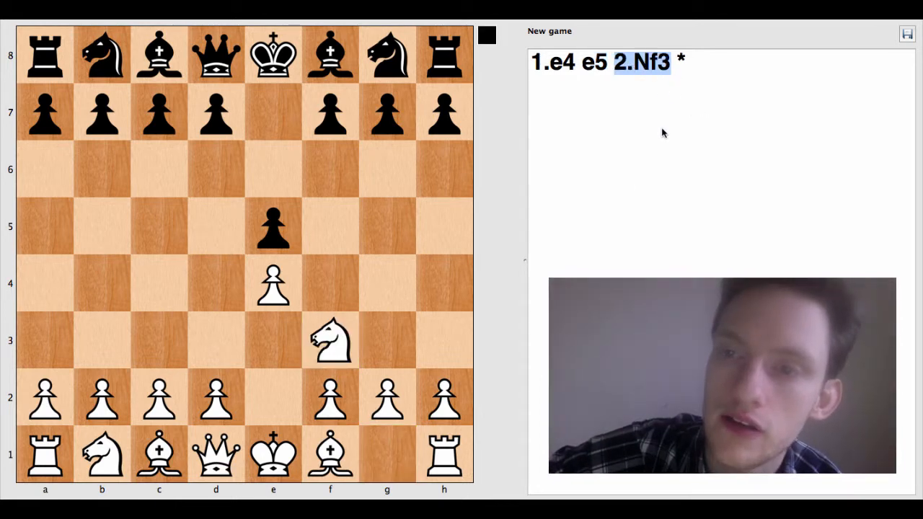
mouse_move(638, 200)
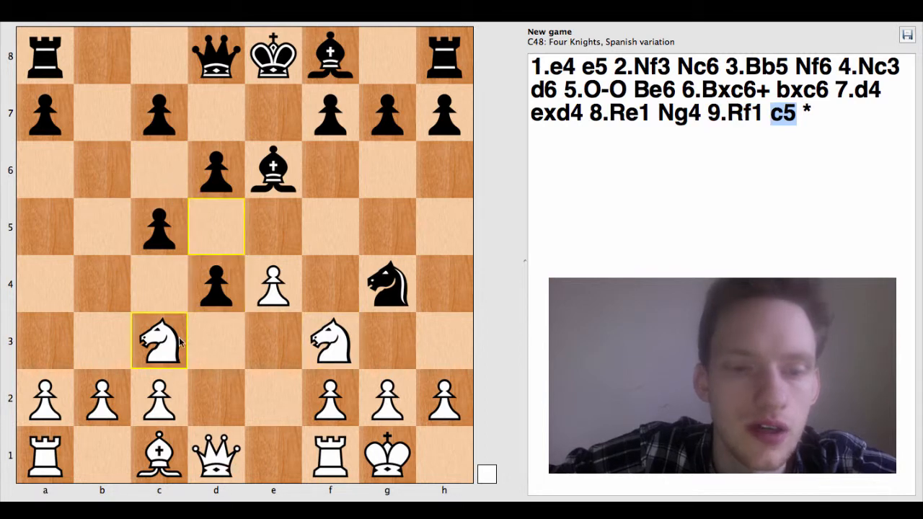
Move White's c3 knight to e2 for 10.Ne2.
left_click_drag(159, 340, 273, 398)
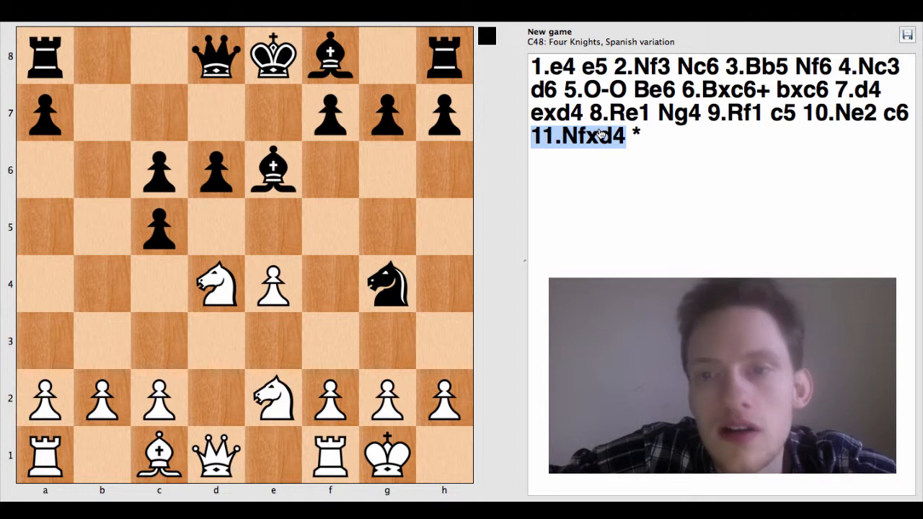
Select the black queen on d8 ready for Black's reply to 11.Nfxd4.
left_click(216, 283)
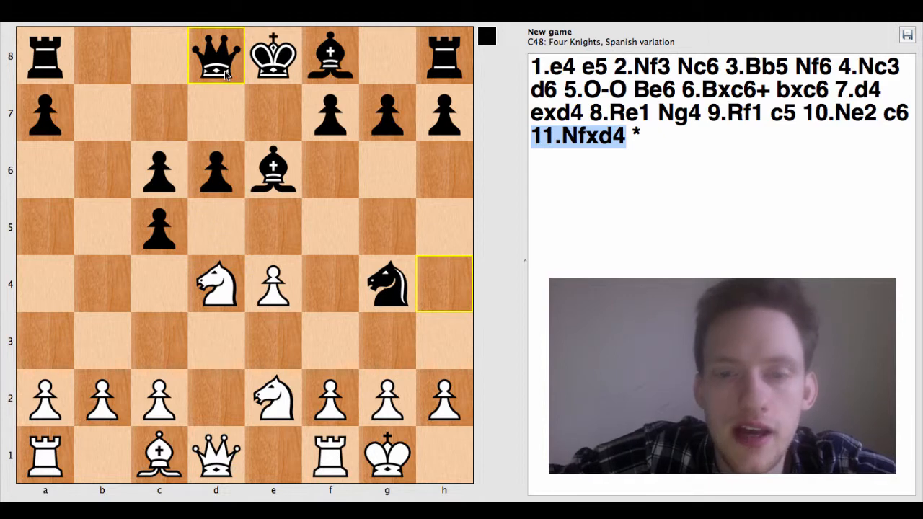
Play 11...Qh4 then White's queen from d1 to d3 for 13.Qd3.
left_click_drag(216, 56, 444, 282)
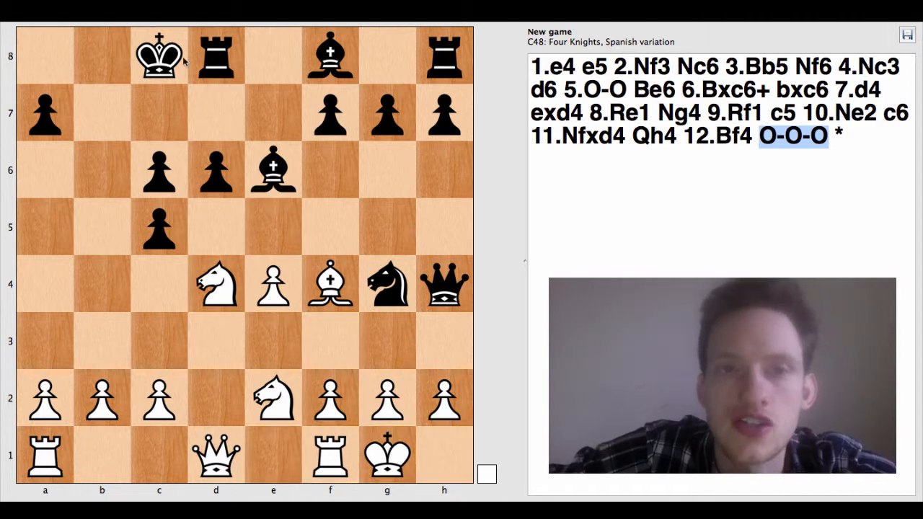
left_click(217, 454)
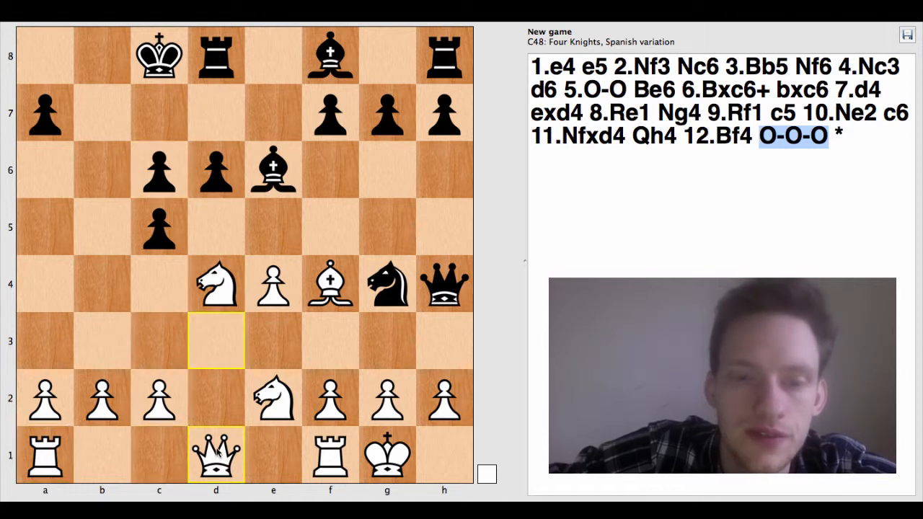
left_click_drag(217, 455, 217, 340)
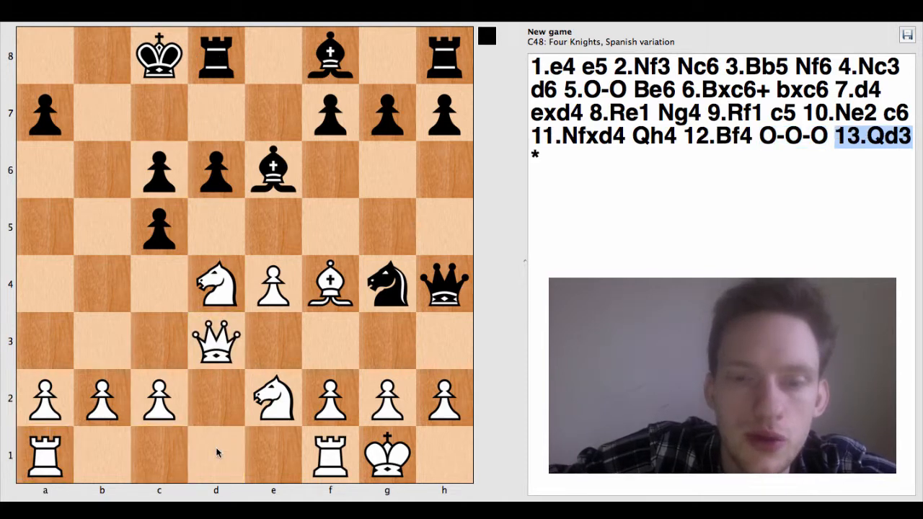
left_click(444, 283)
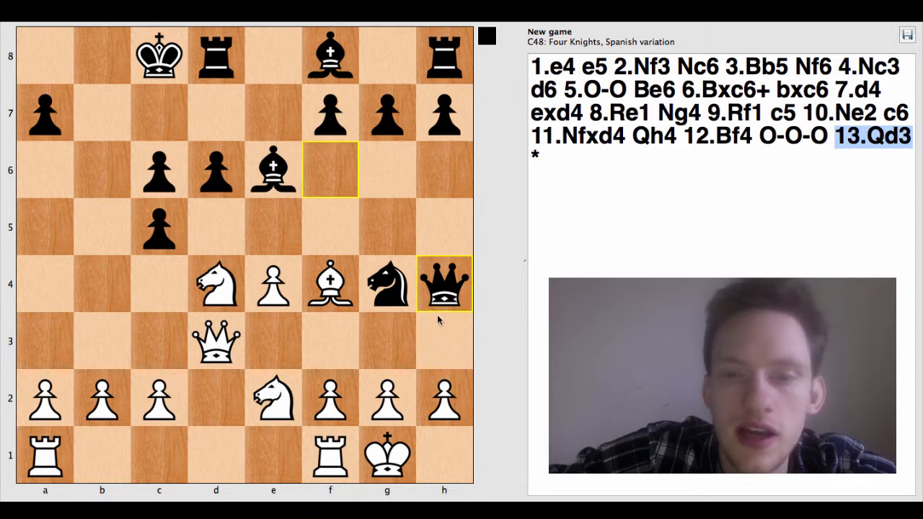